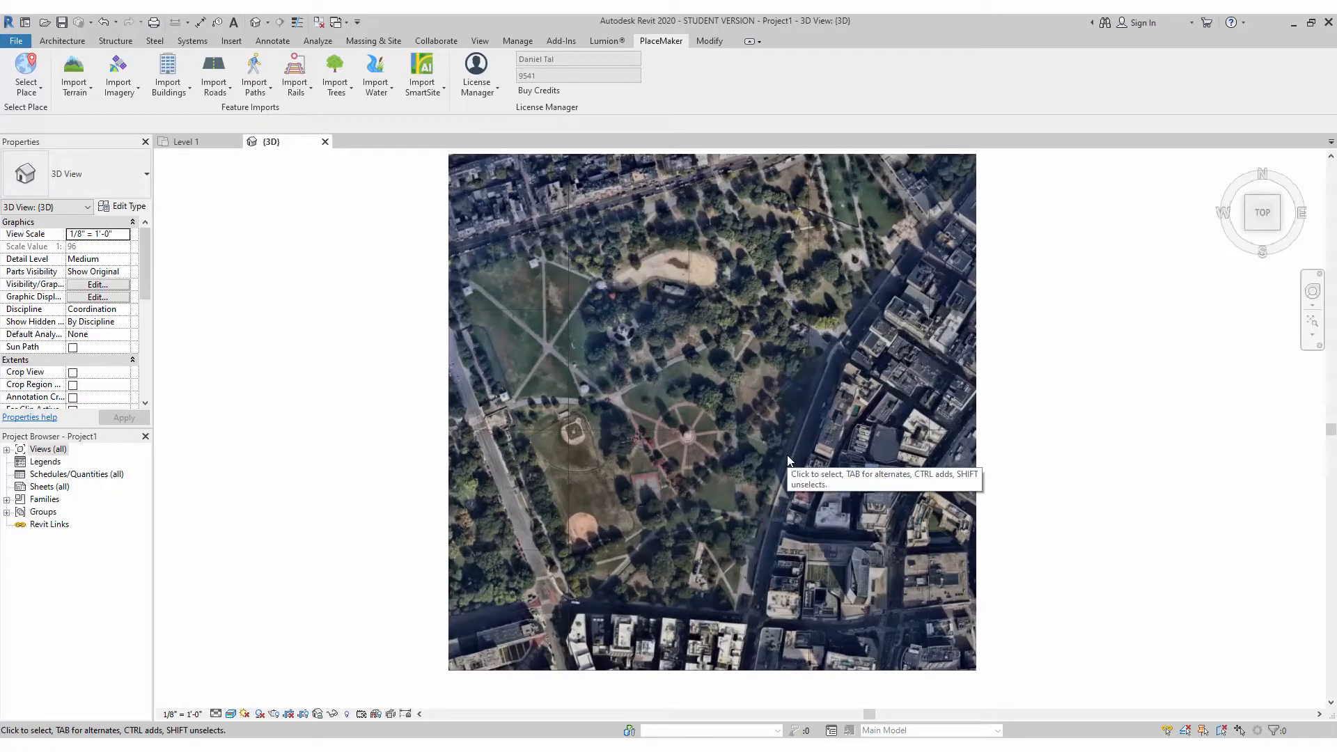
pyautogui.moveTo(728, 402)
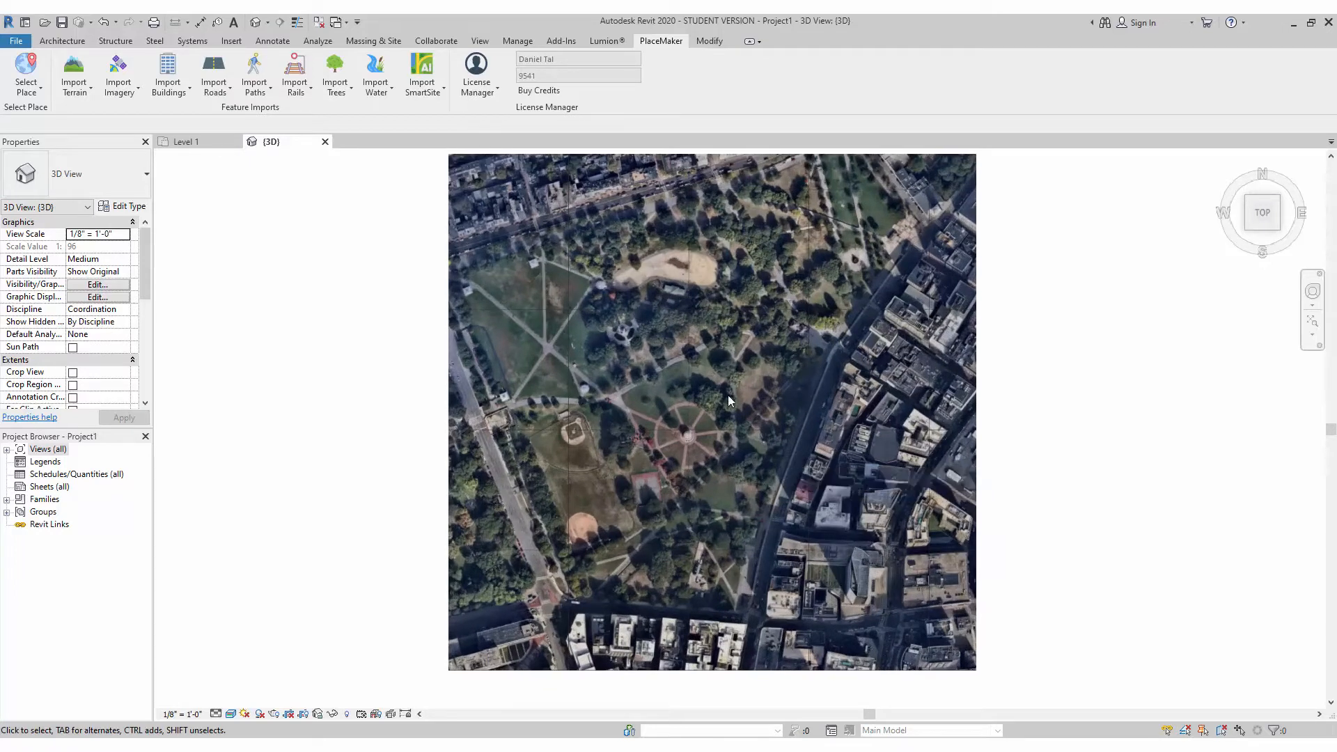
# Open PlaceMaker's Buildings Import Settings and choose OSM as the building data source
pyautogui.click(628, 170)
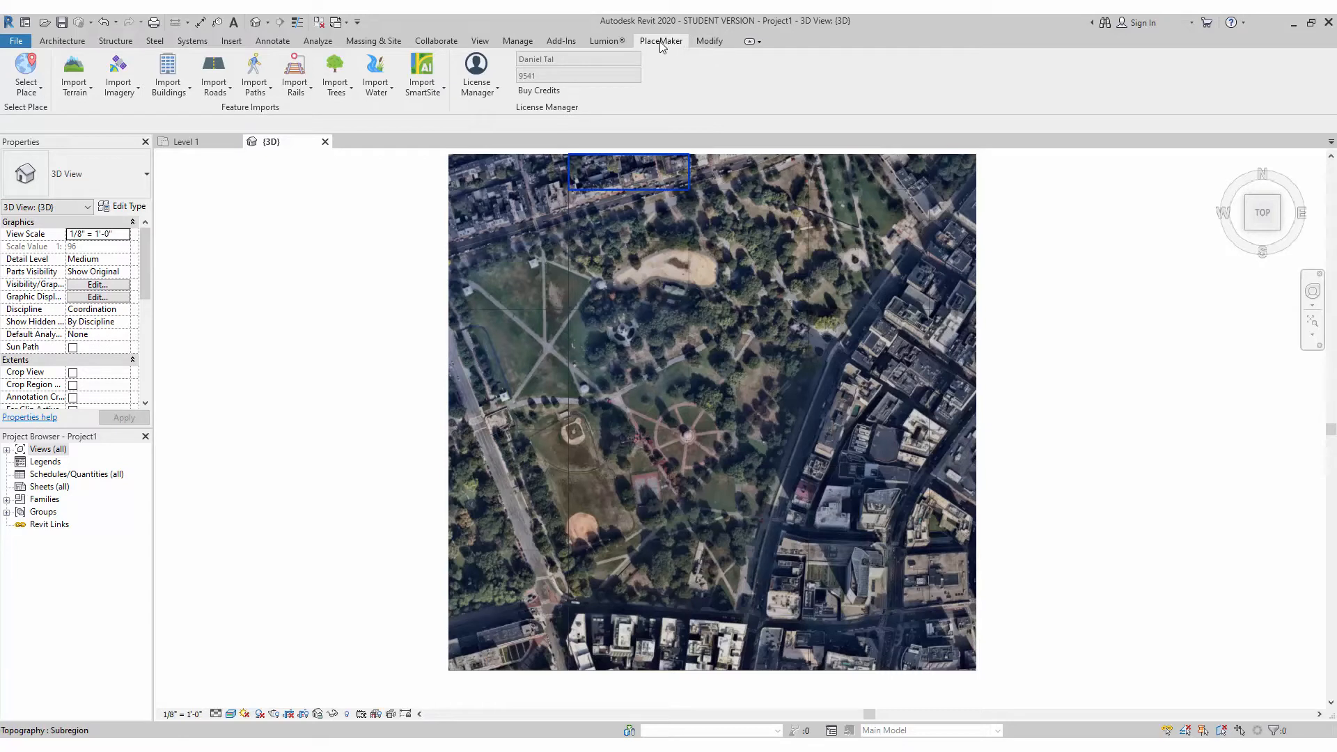
pyautogui.click(169, 72)
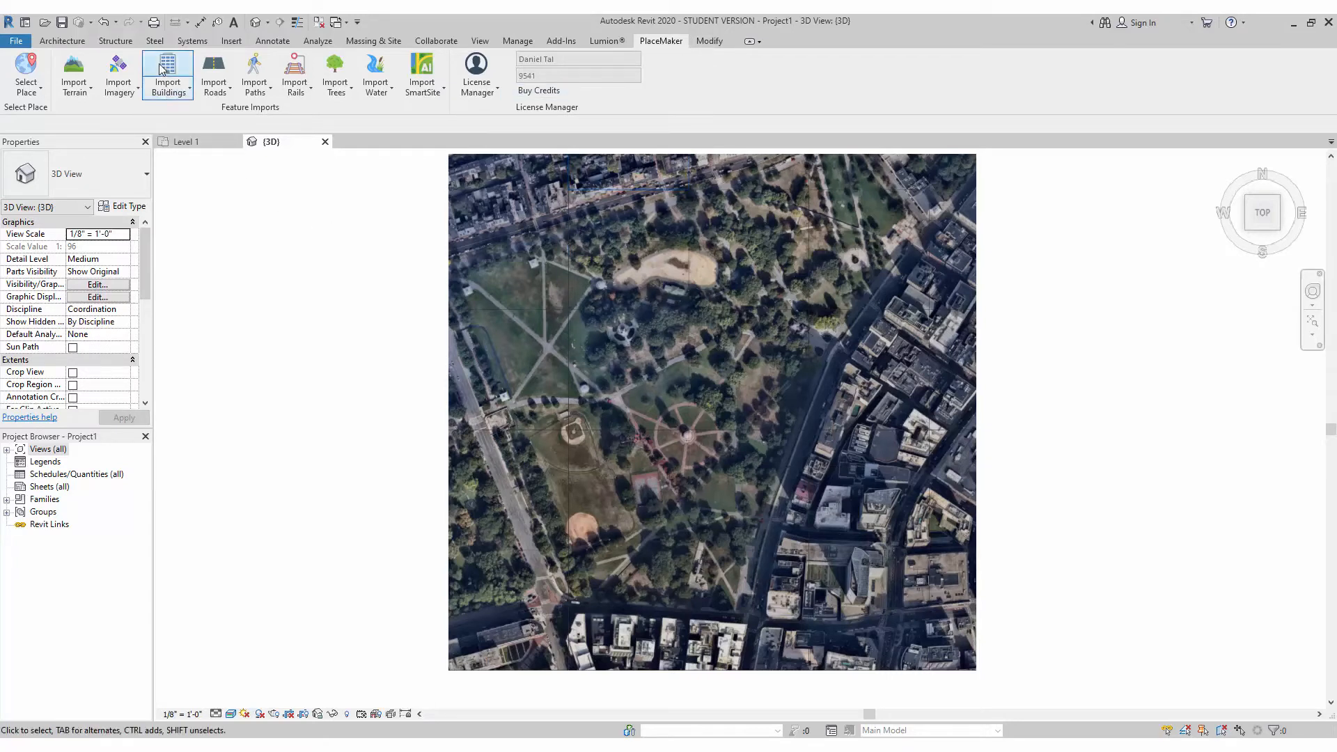
pyautogui.click(169, 72)
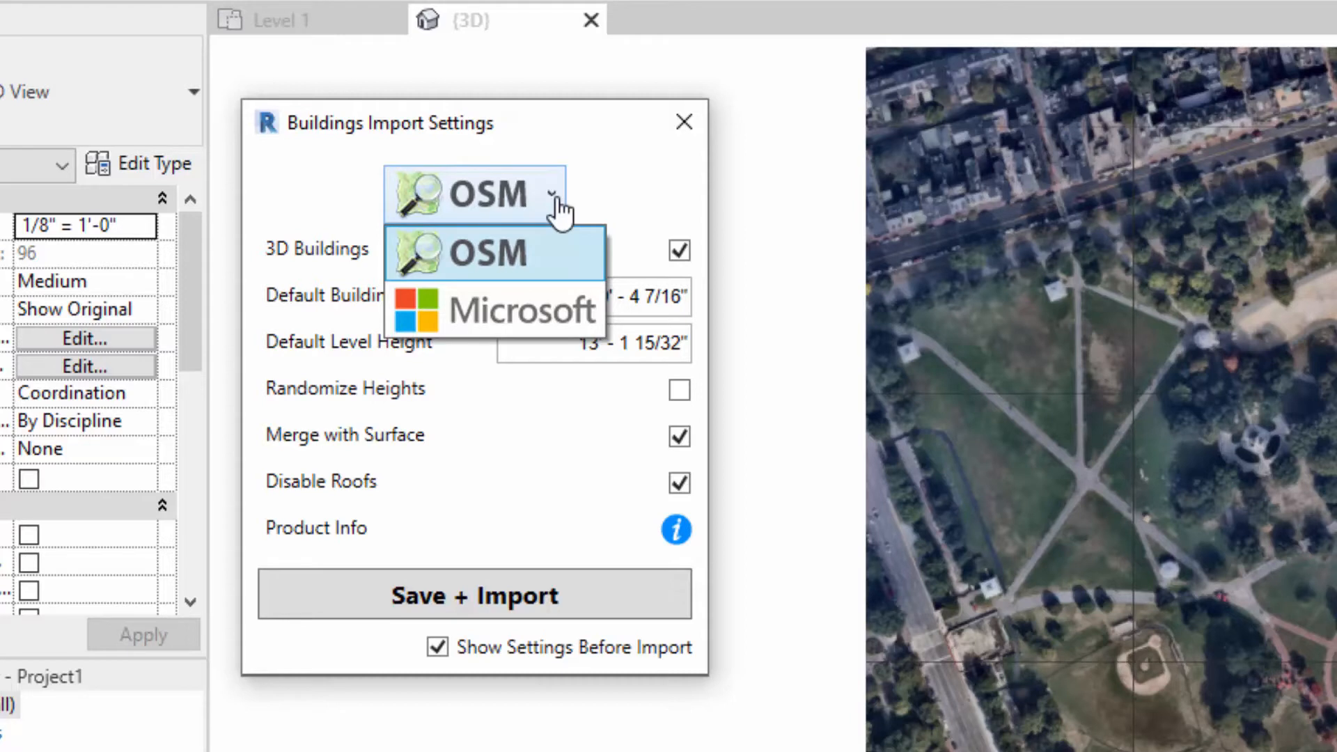
pyautogui.click(493, 252)
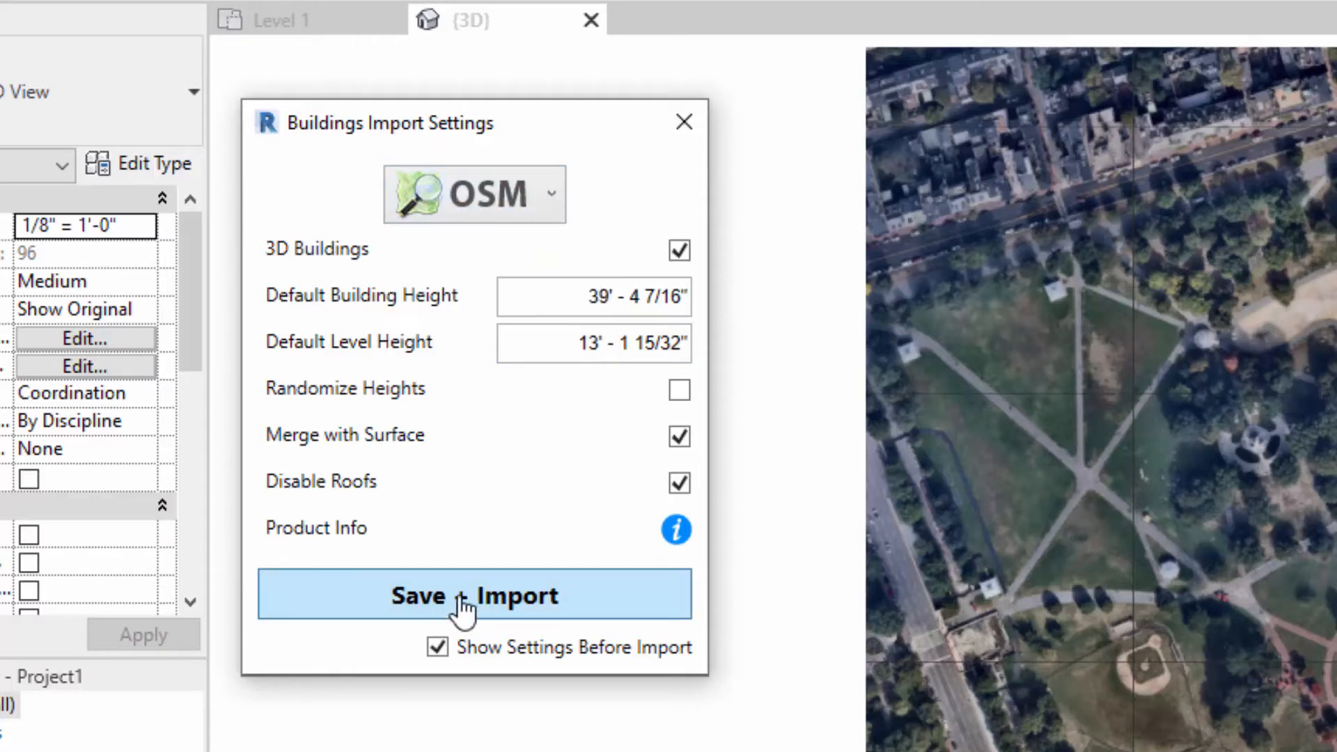
# Save the settings and start the building import, prompting the toposurface warning
pyautogui.click(473, 595)
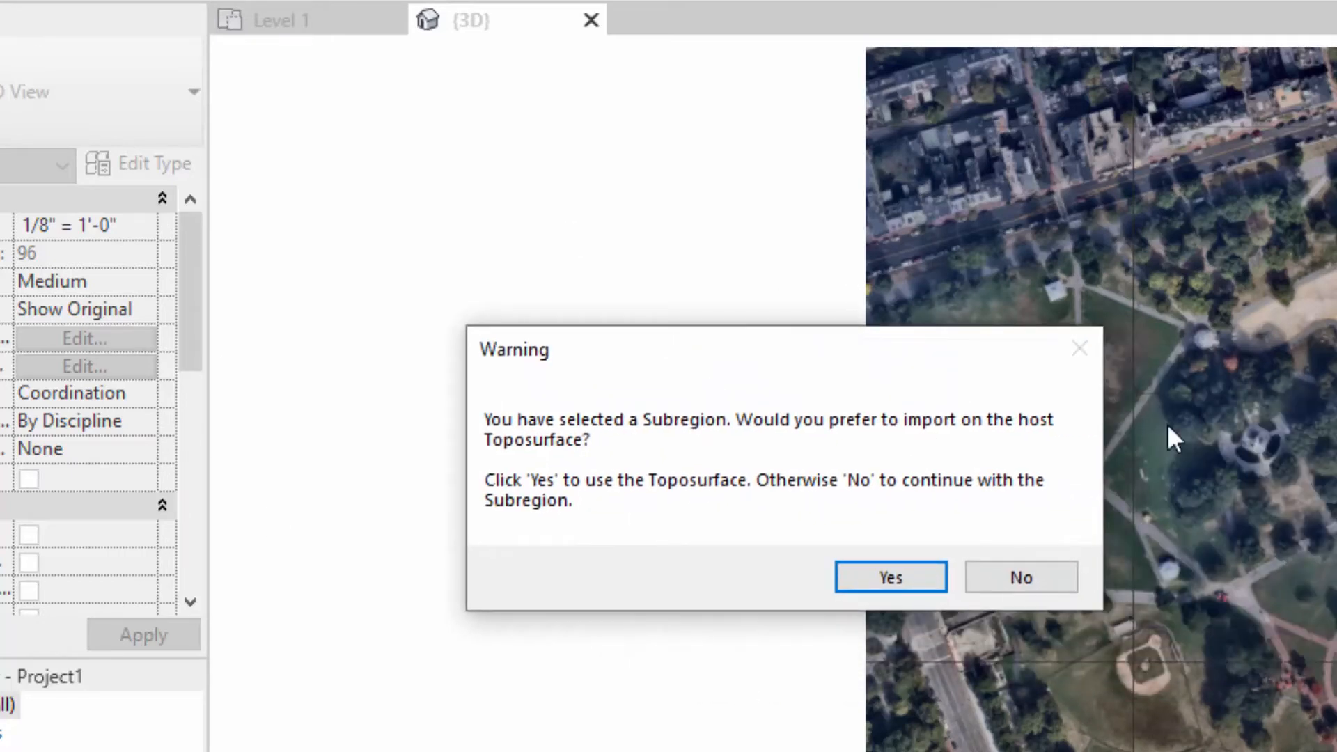
pyautogui.moveTo(1023, 162)
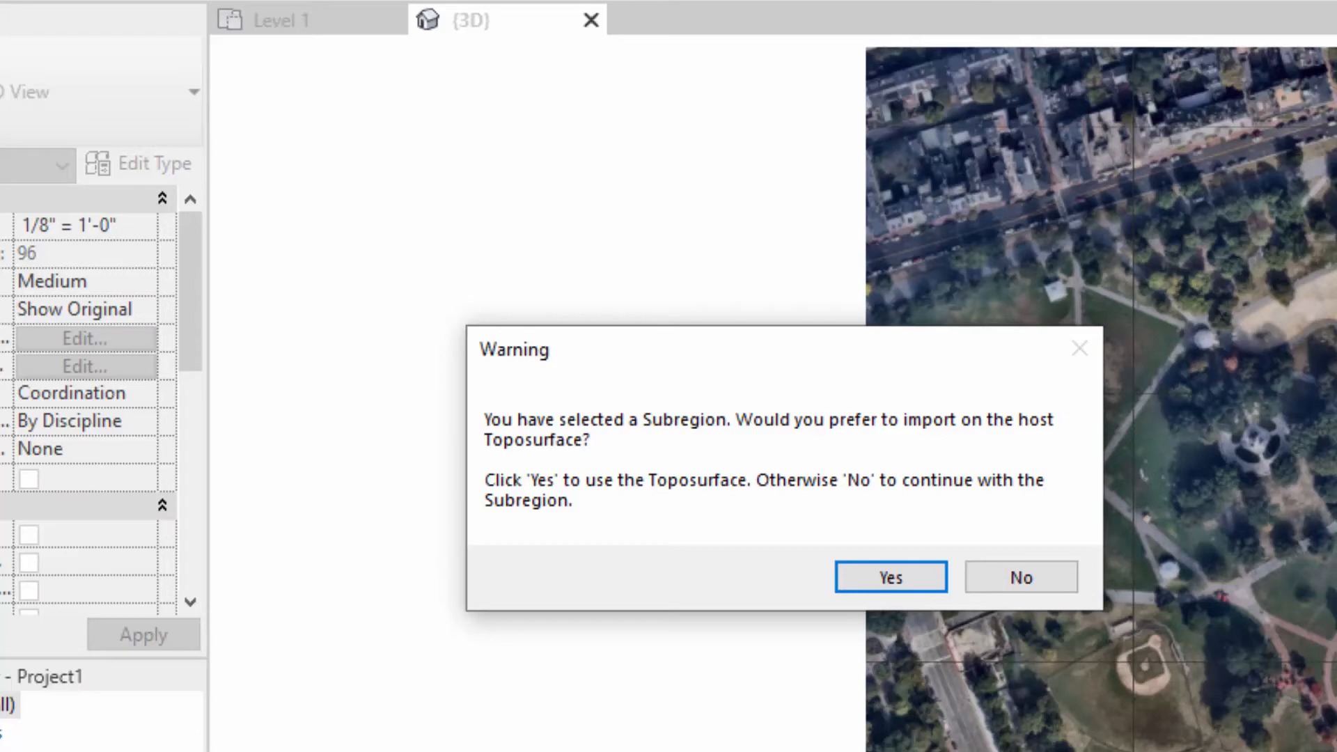
pyautogui.moveTo(1279, 571)
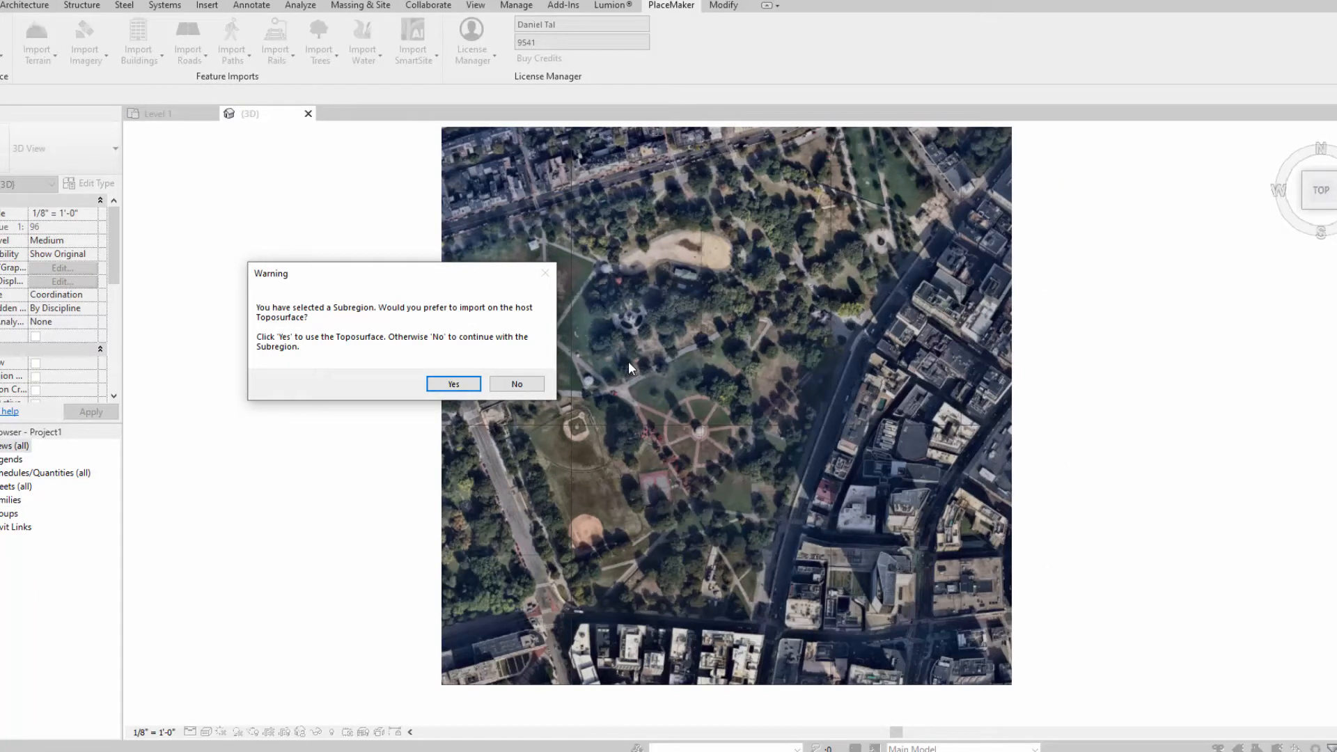
pyautogui.moveTo(687, 691)
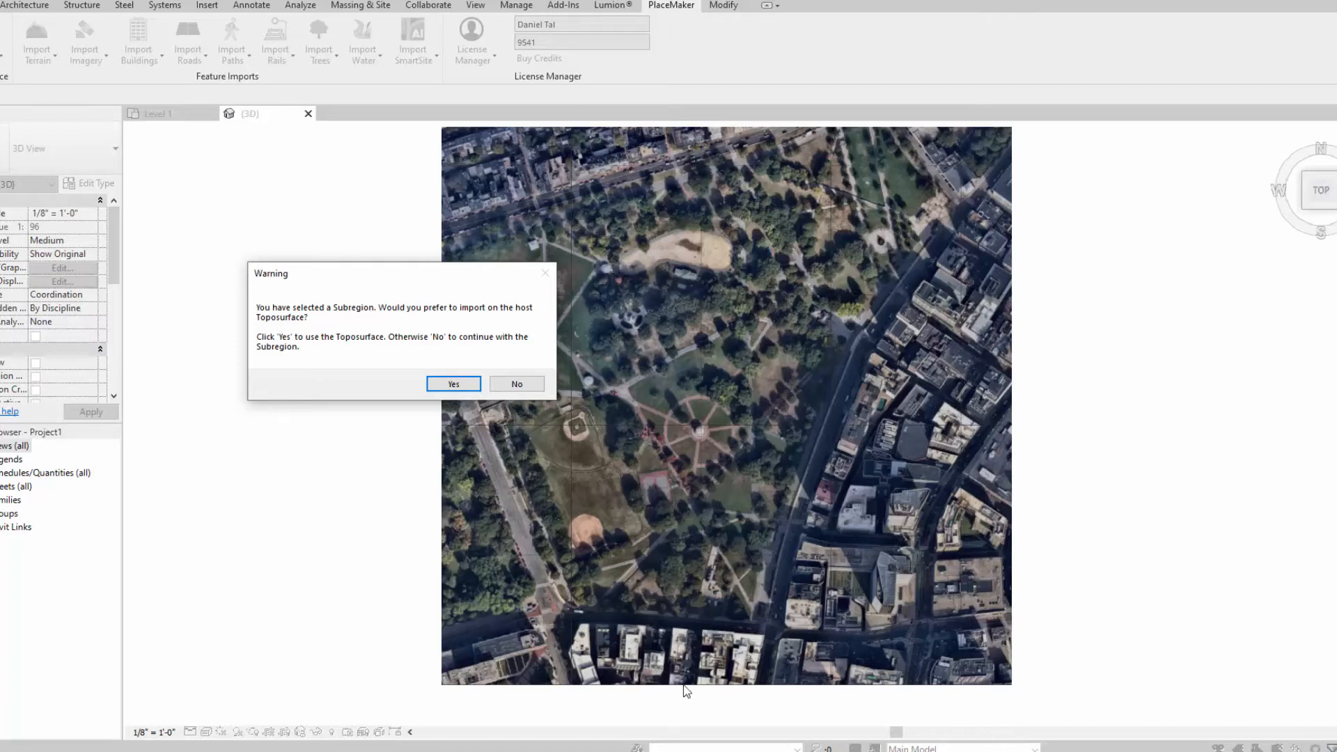
pyautogui.moveTo(754, 197)
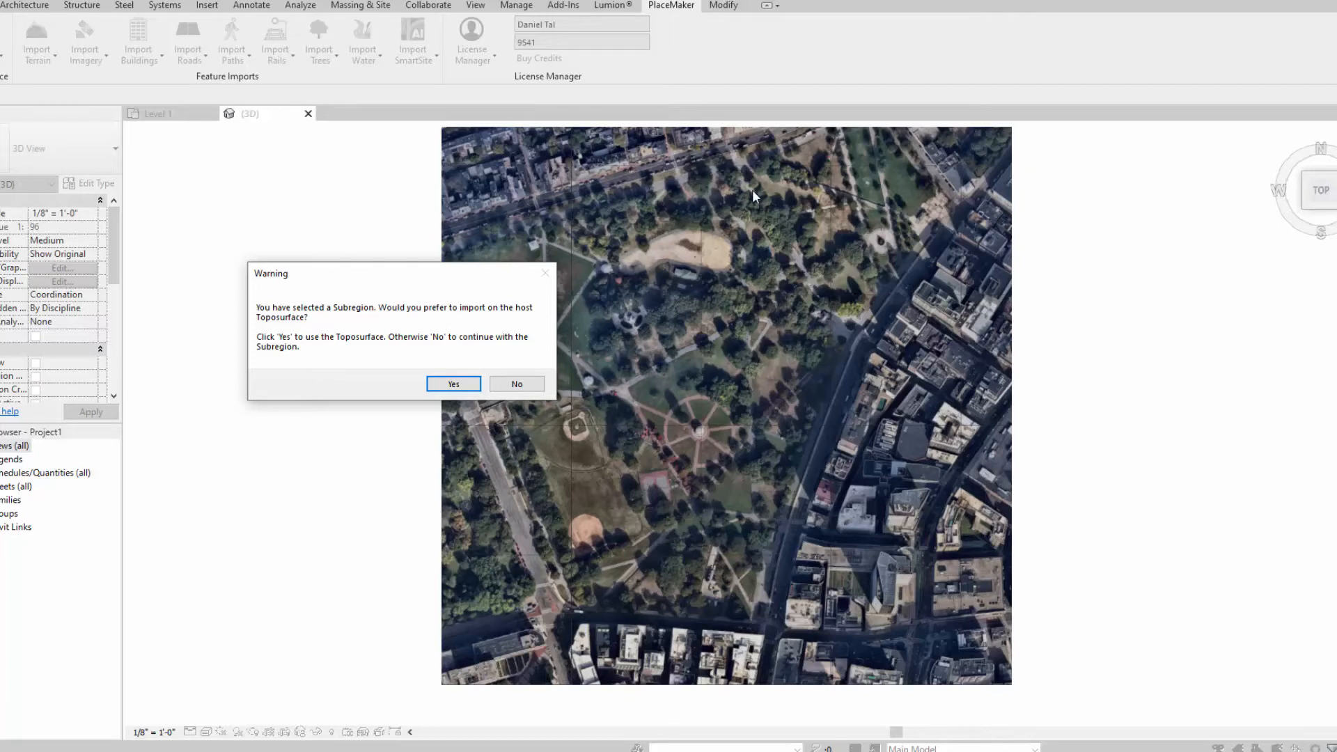
pyautogui.moveTo(621, 408)
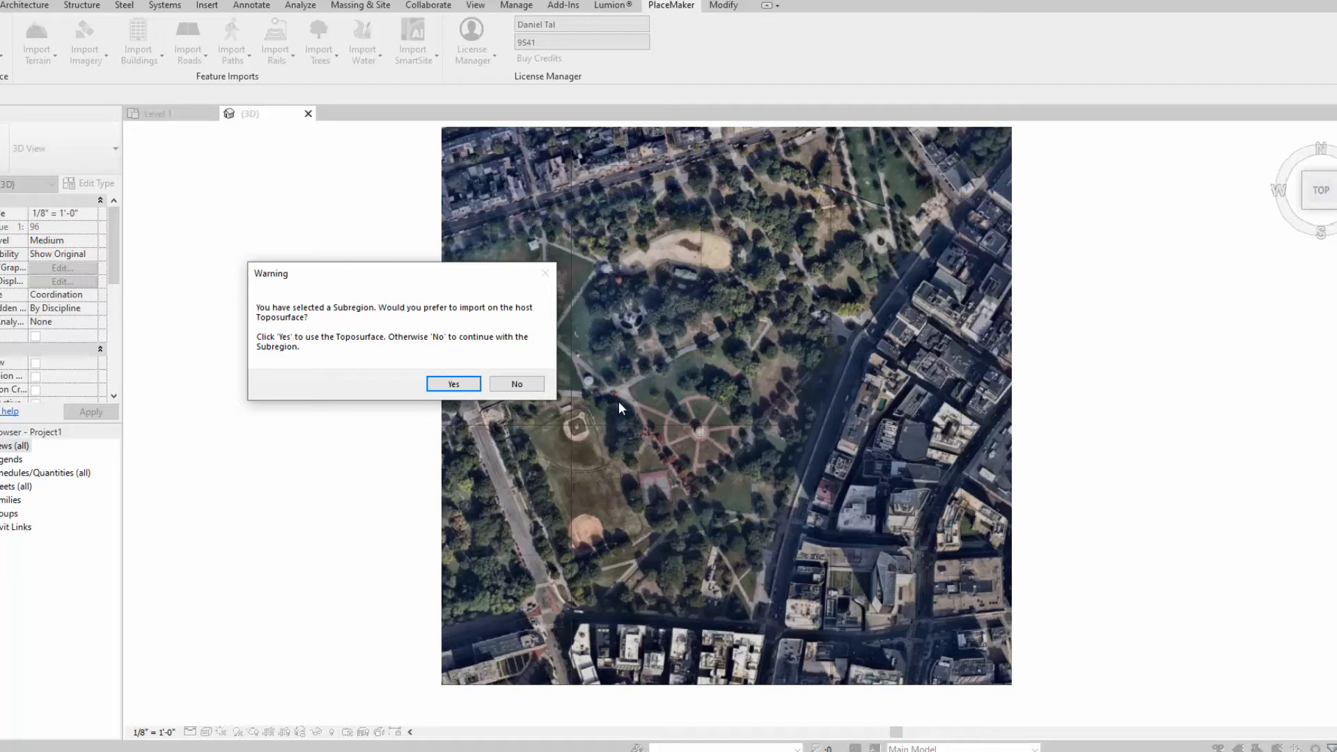
# Confirm importing onto the host toposurface so building masses generate around the park imagery
pyautogui.click(453, 385)
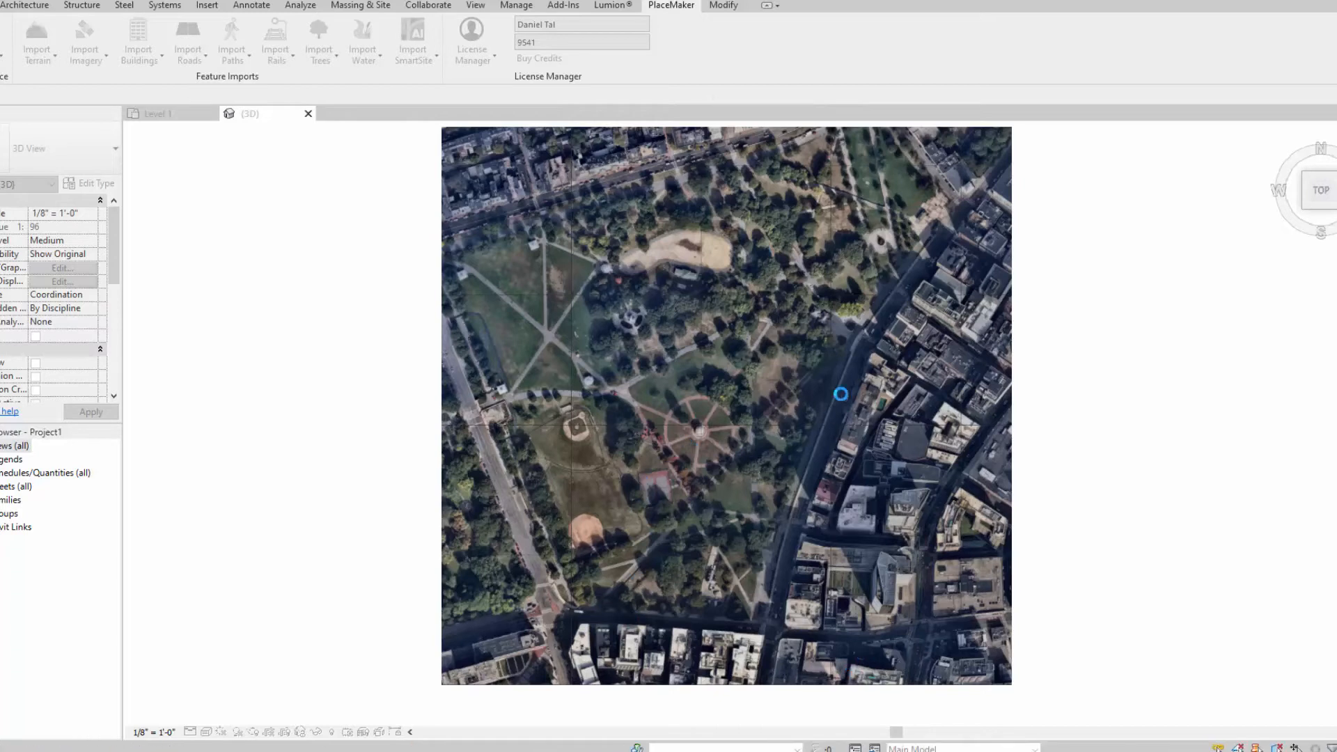
pyautogui.click(138, 34)
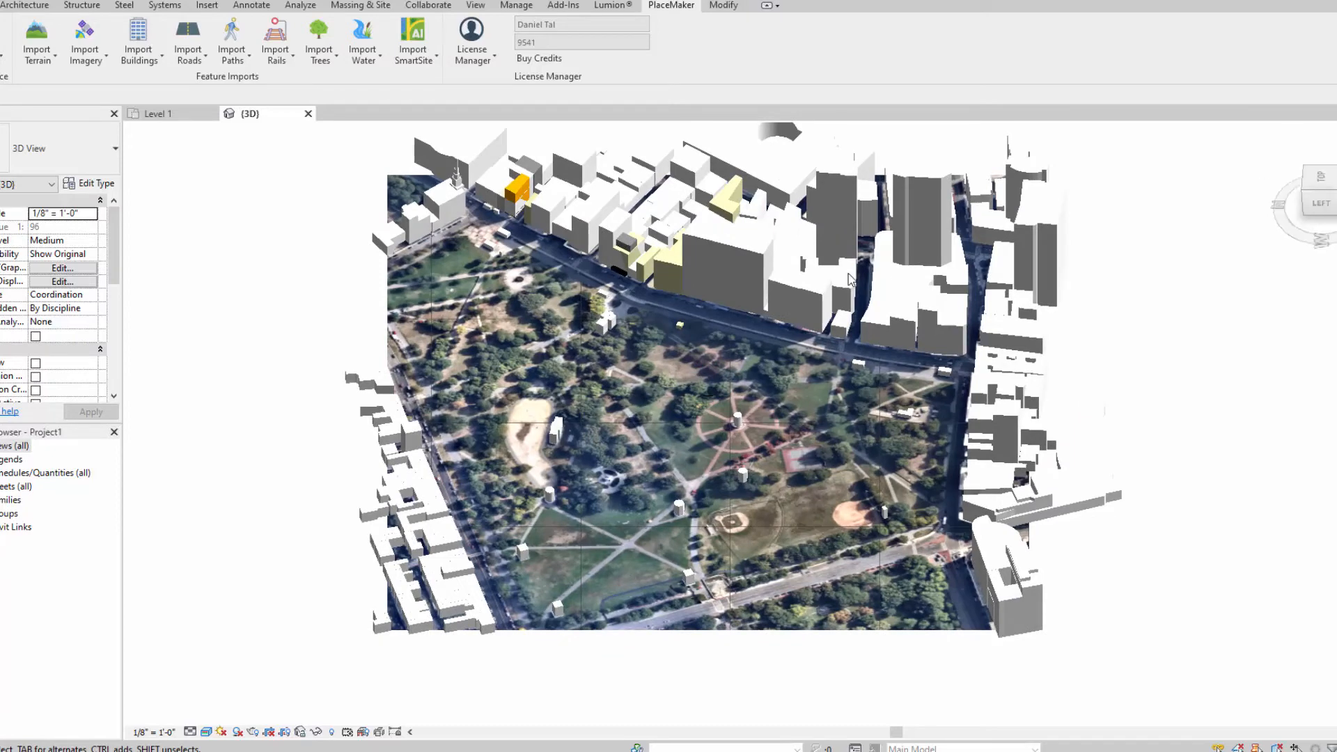
pyautogui.moveTo(666, 367)
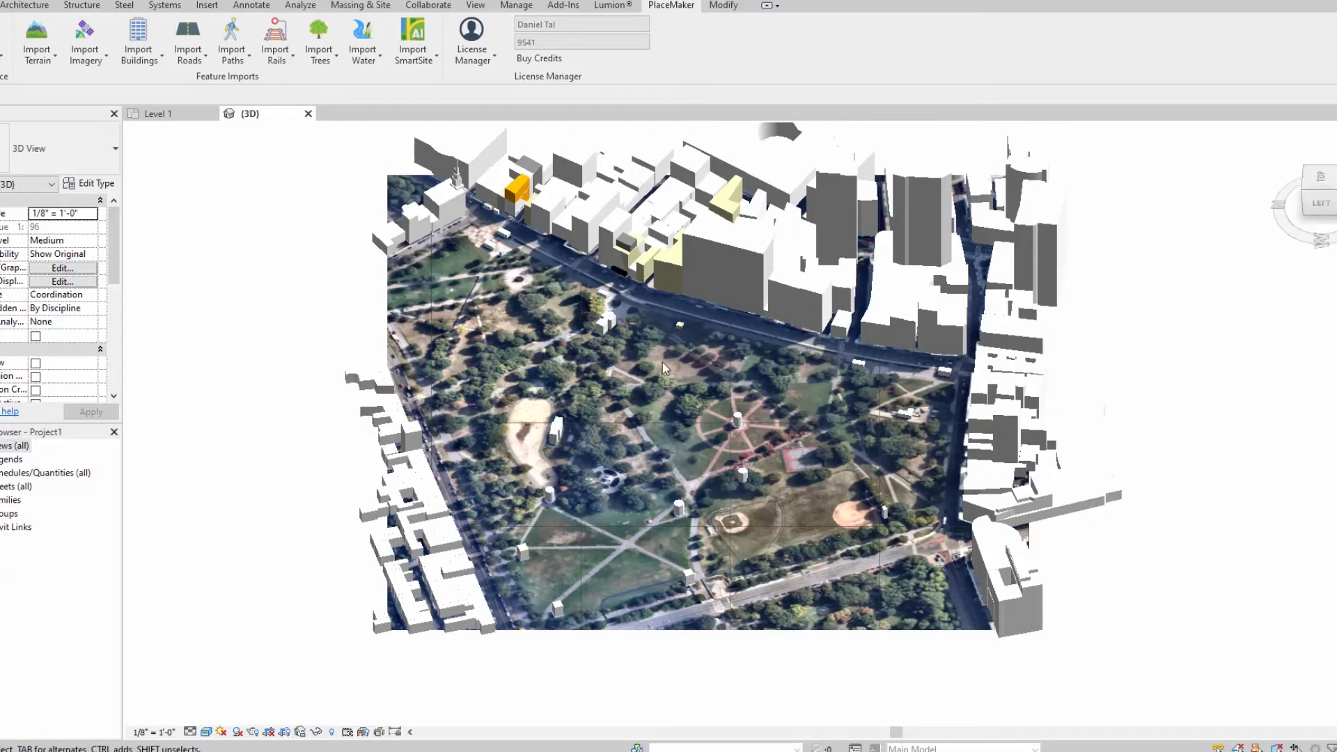